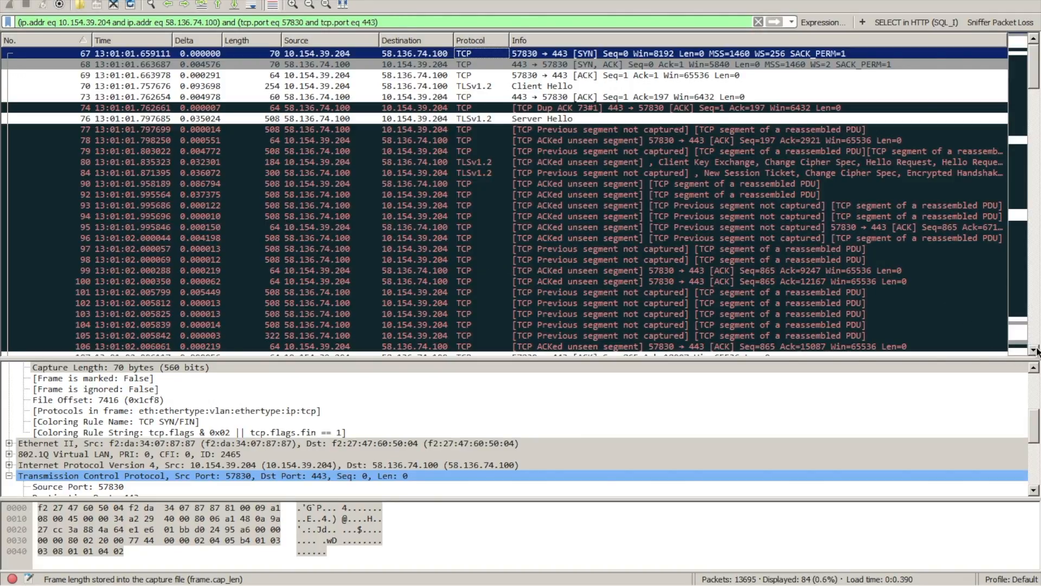
# Select packet 92, an ACKed unseen segment, to show its details
pyautogui.scroll(-3)
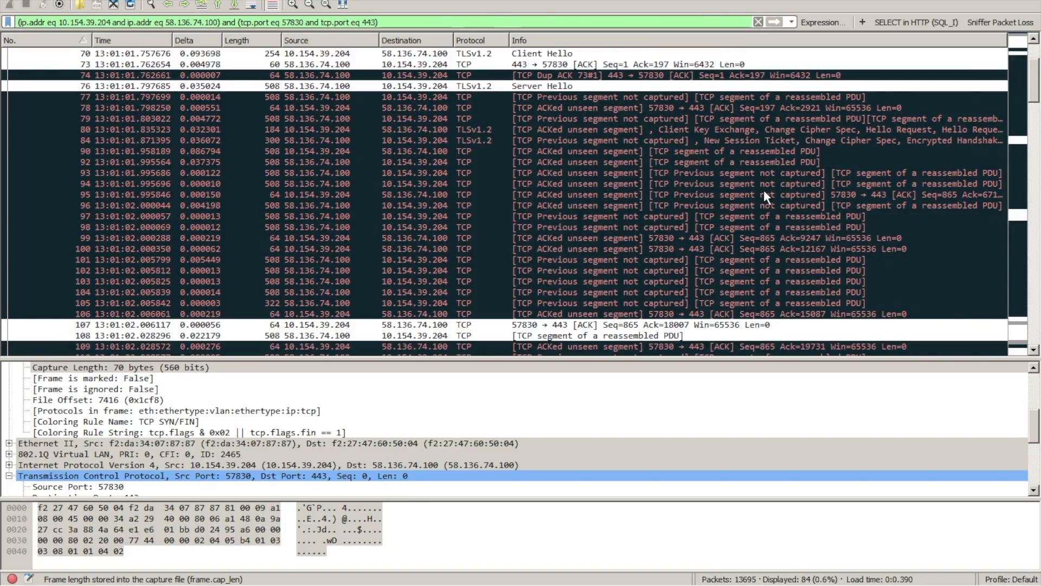
pyautogui.click(597, 173)
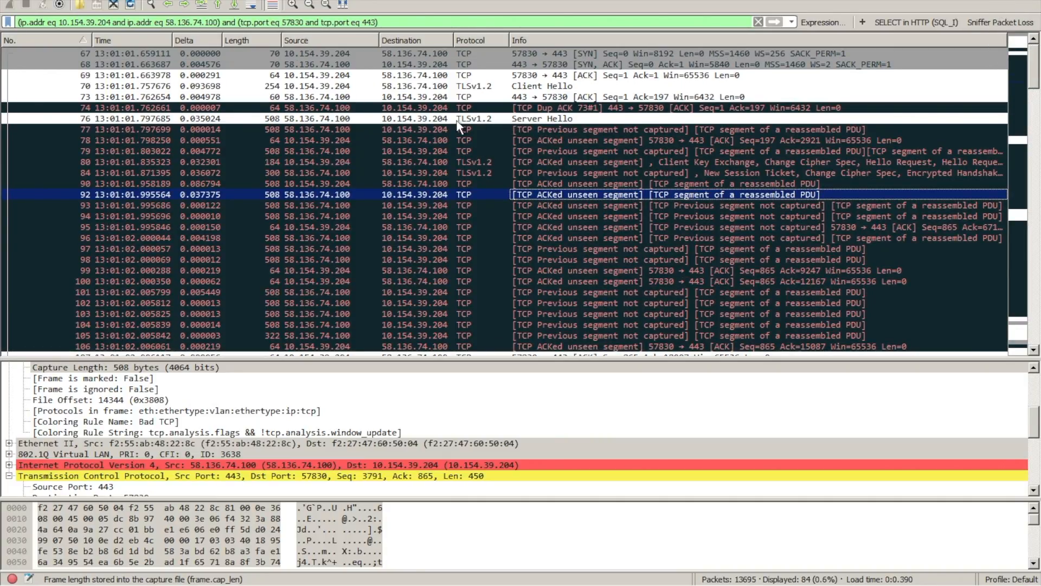
pyautogui.moveTo(545, 73)
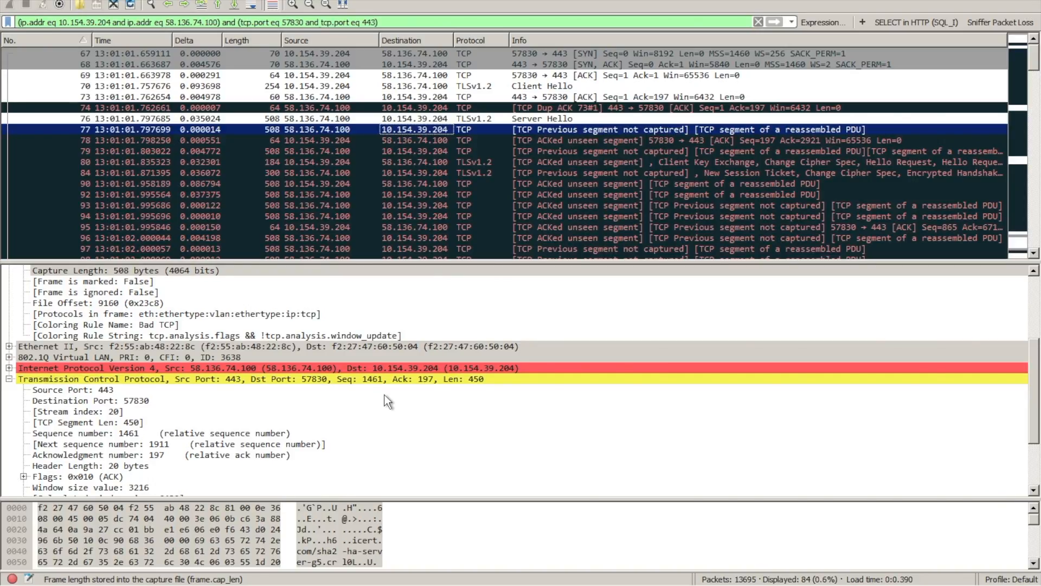
pyautogui.moveTo(368, 391)
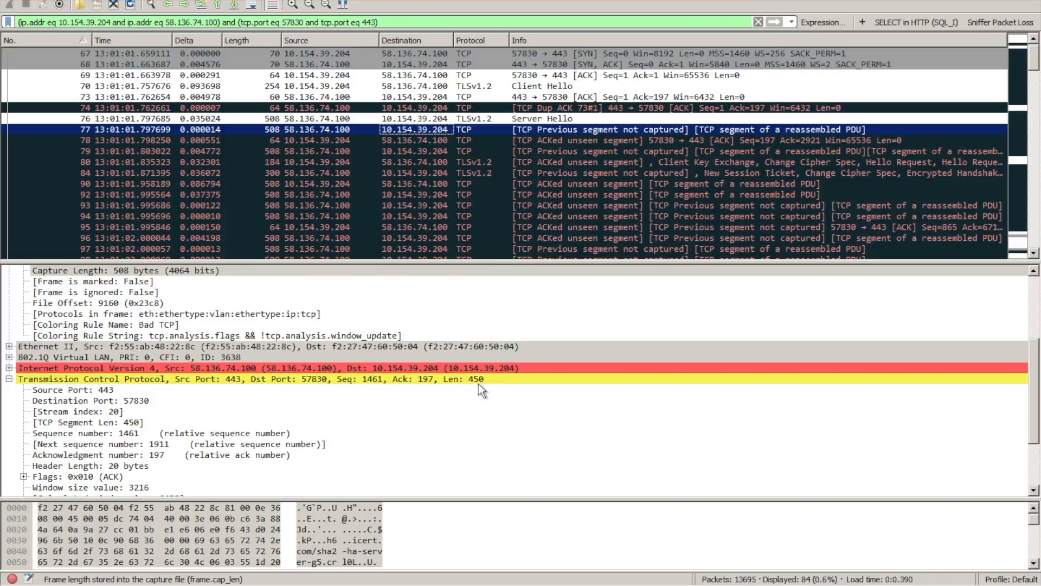
pyautogui.moveTo(233, 484)
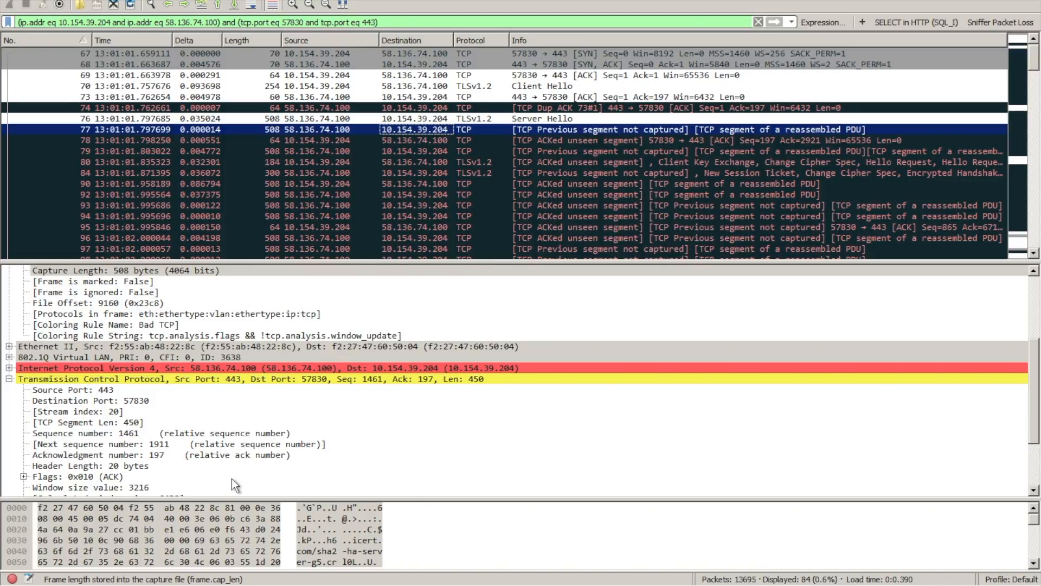
pyautogui.moveTo(155, 453)
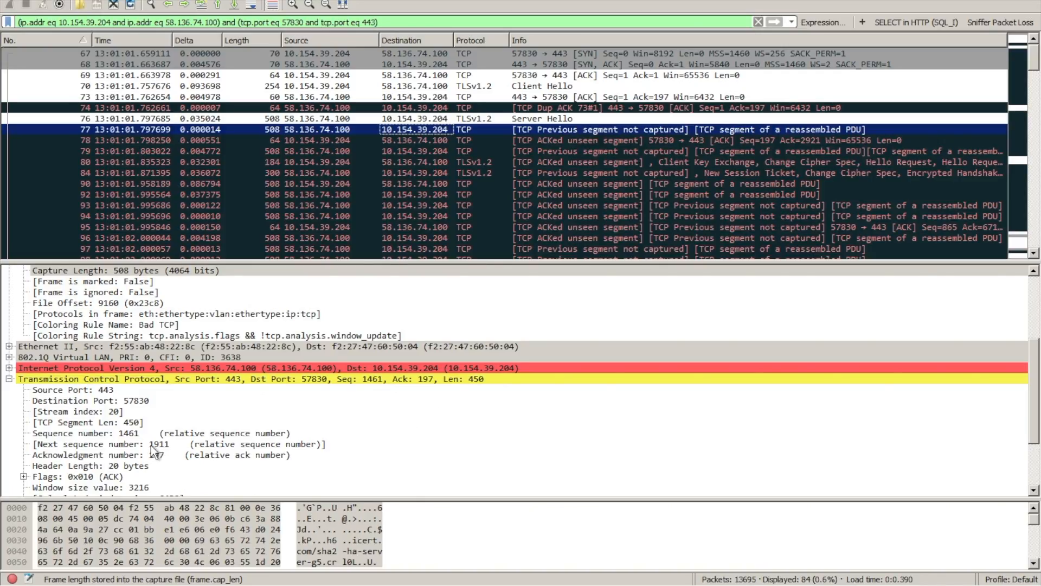
pyautogui.moveTo(160, 458)
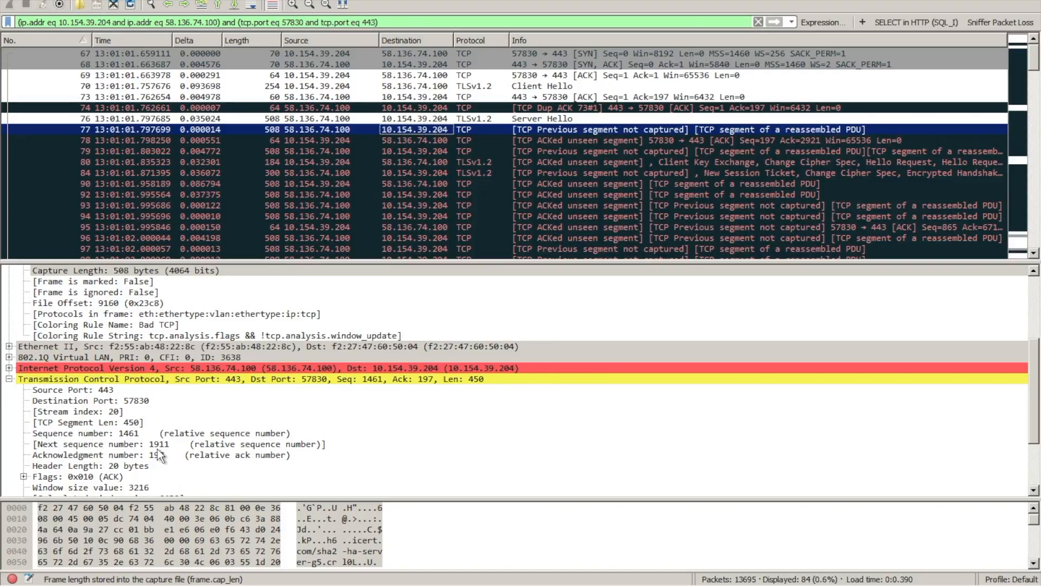
pyautogui.moveTo(444, 146)
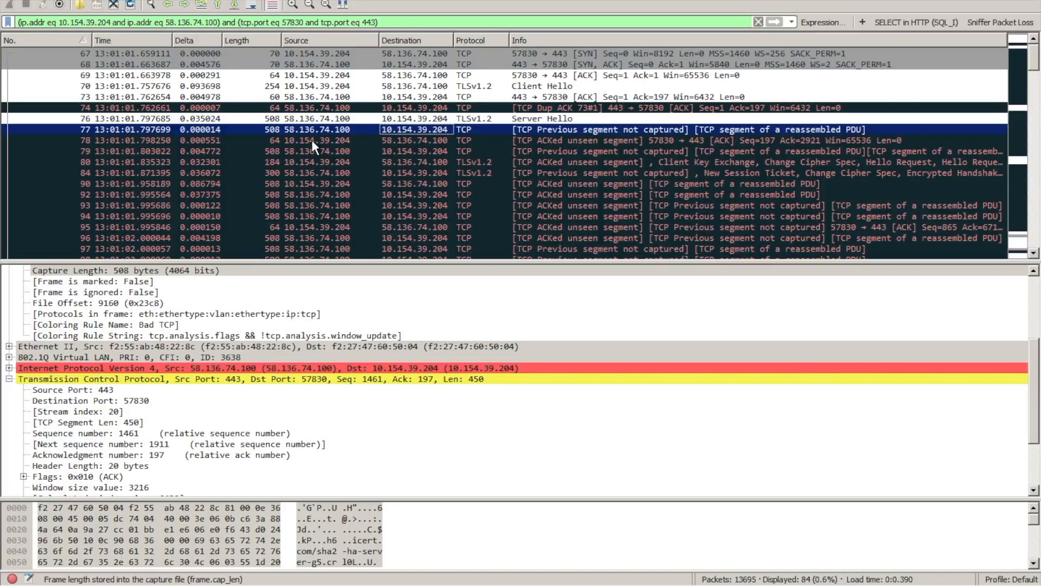
# Select packet 78 and expand its SEQ/ACK analysis and TCP analysis flags, showing 64 bytes captured
pyautogui.click(306, 140)
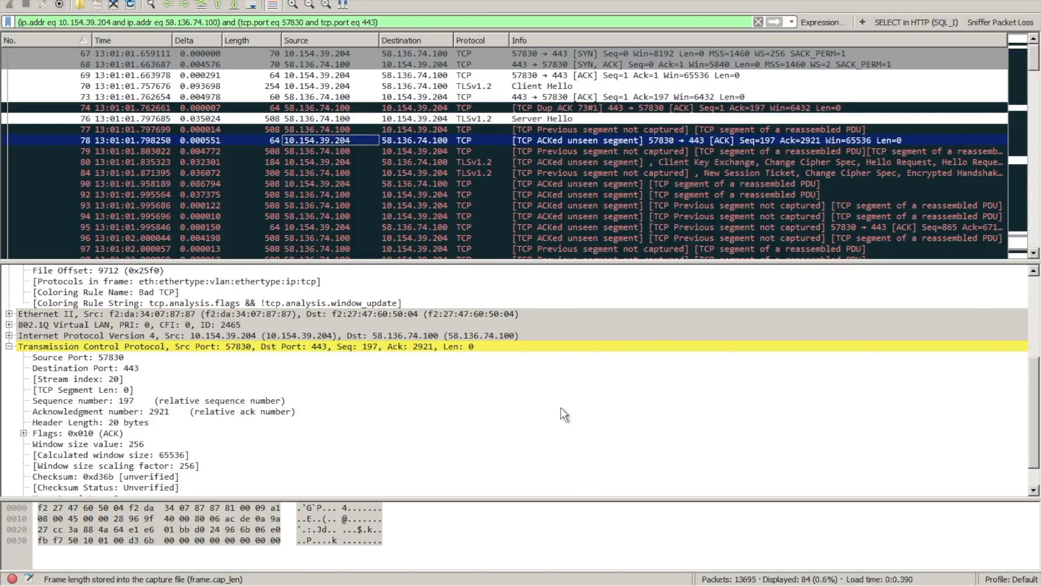
pyautogui.scroll(-3)
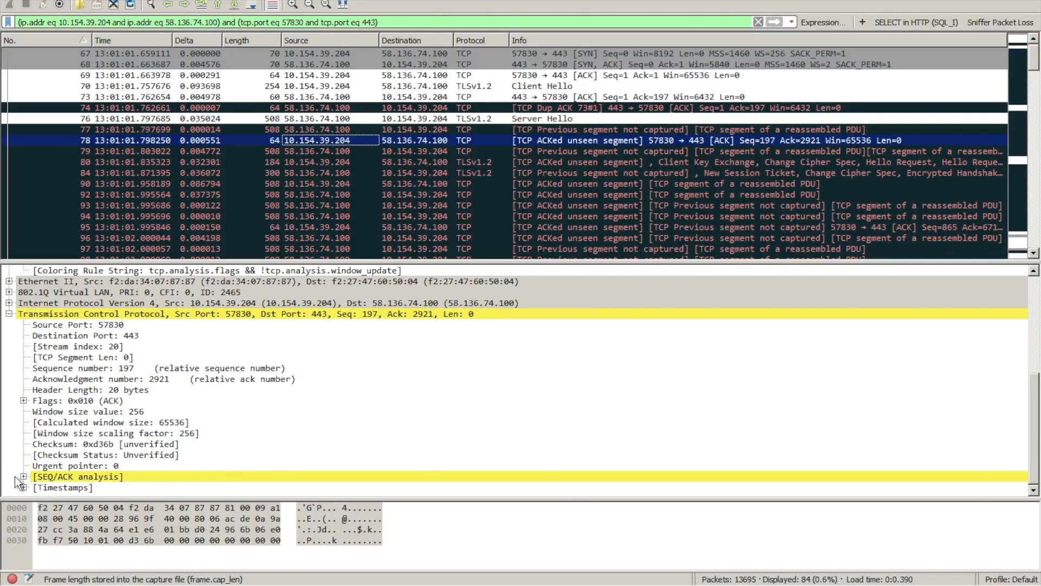
pyautogui.click(23, 476)
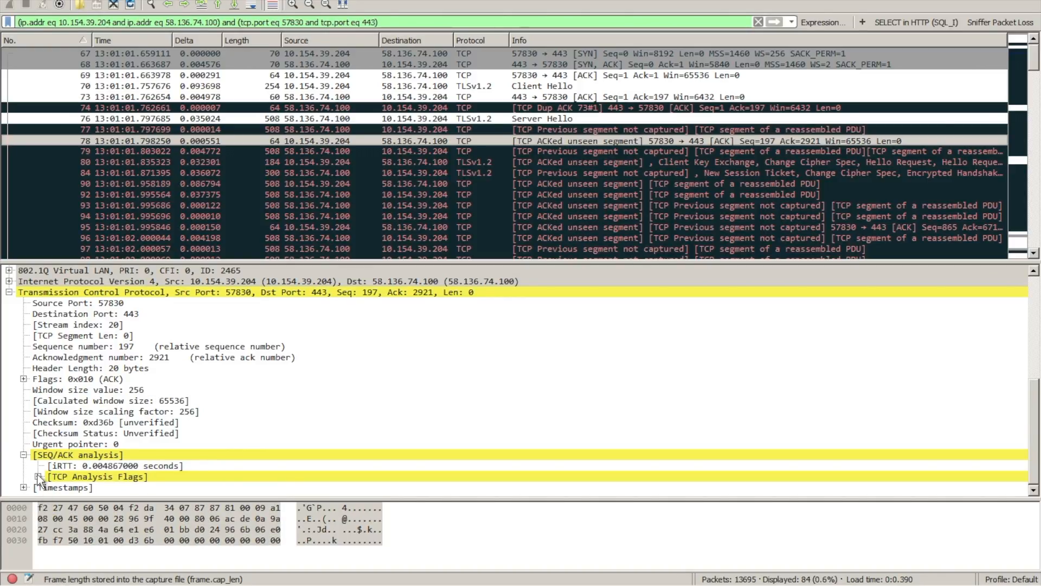
pyautogui.click(40, 477)
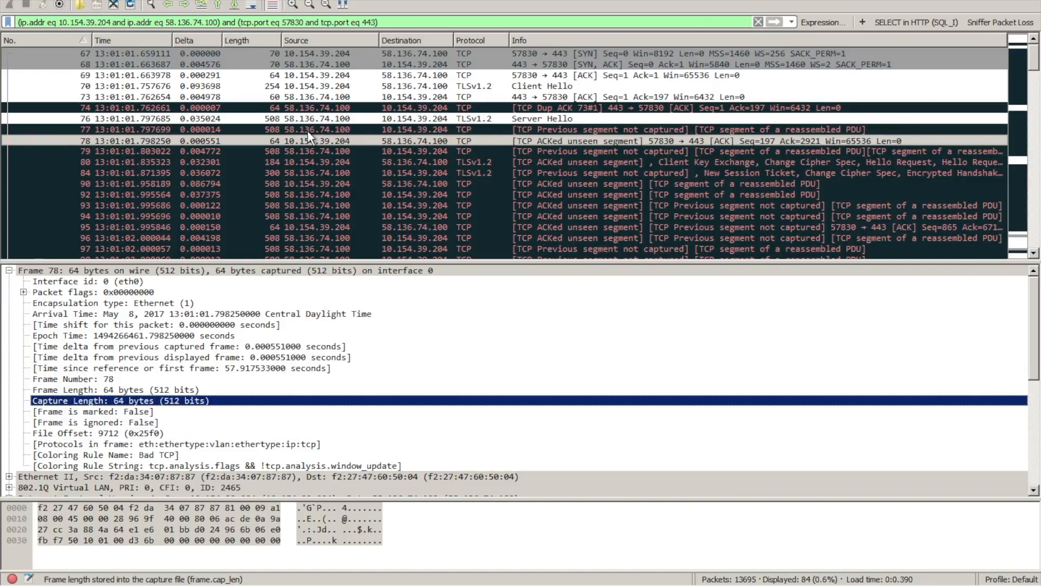
# Select packet 77 and highlight its frame length and capture length, both 508 bytes
pyautogui.click(306, 129)
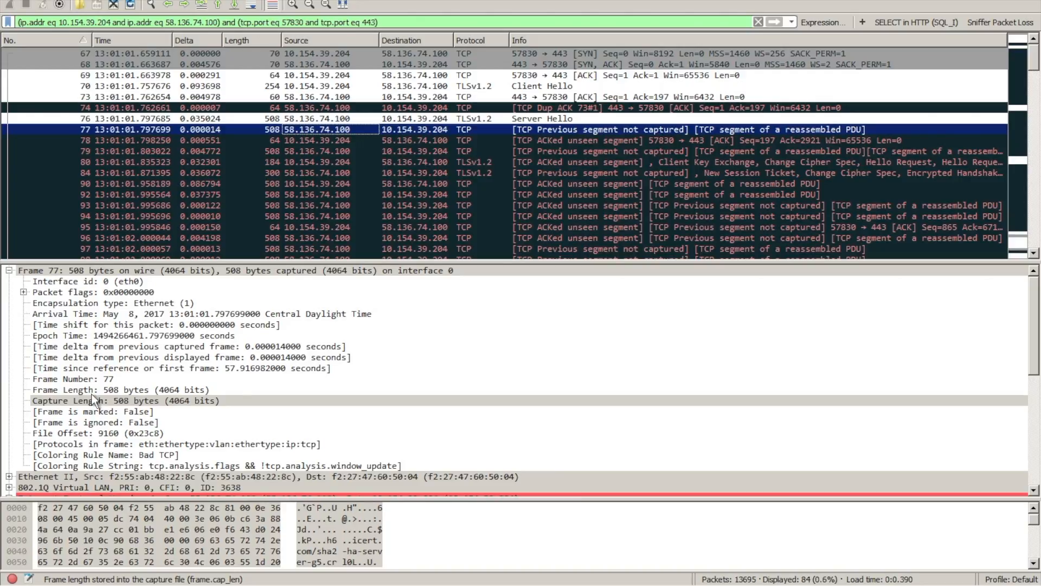
pyautogui.moveTo(136, 438)
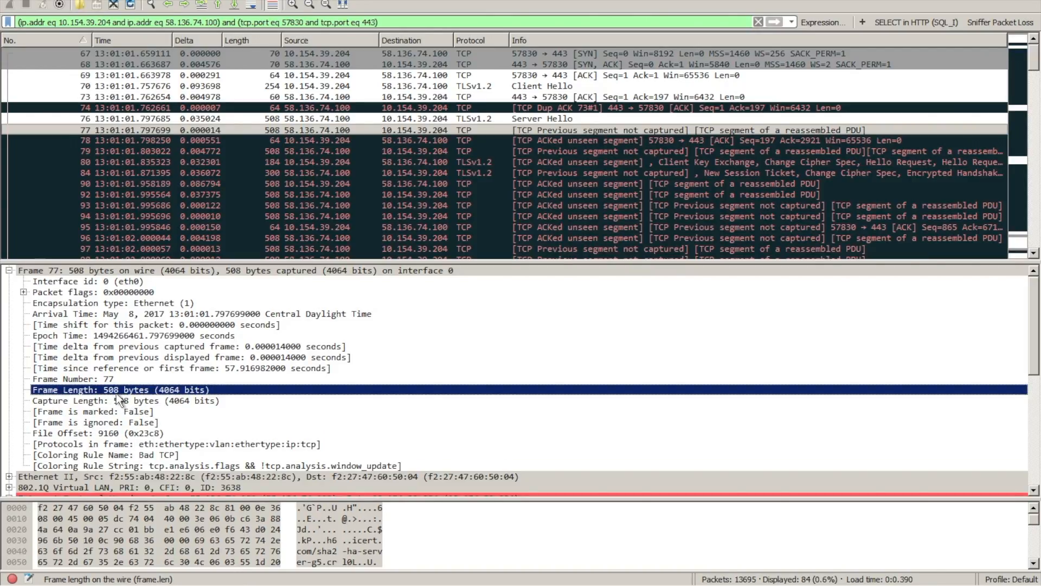
pyautogui.click(126, 401)
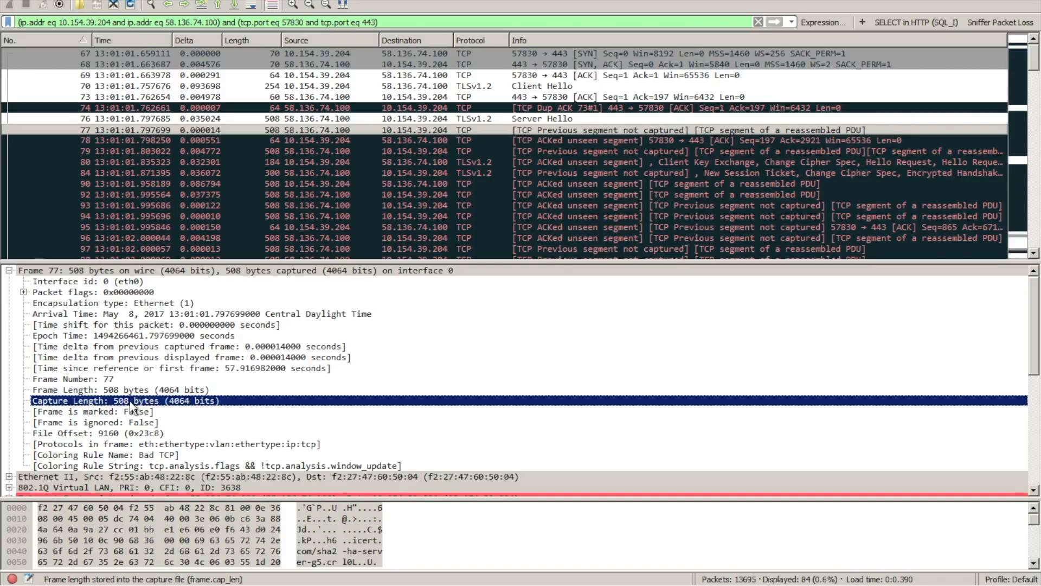
pyautogui.click(120, 389)
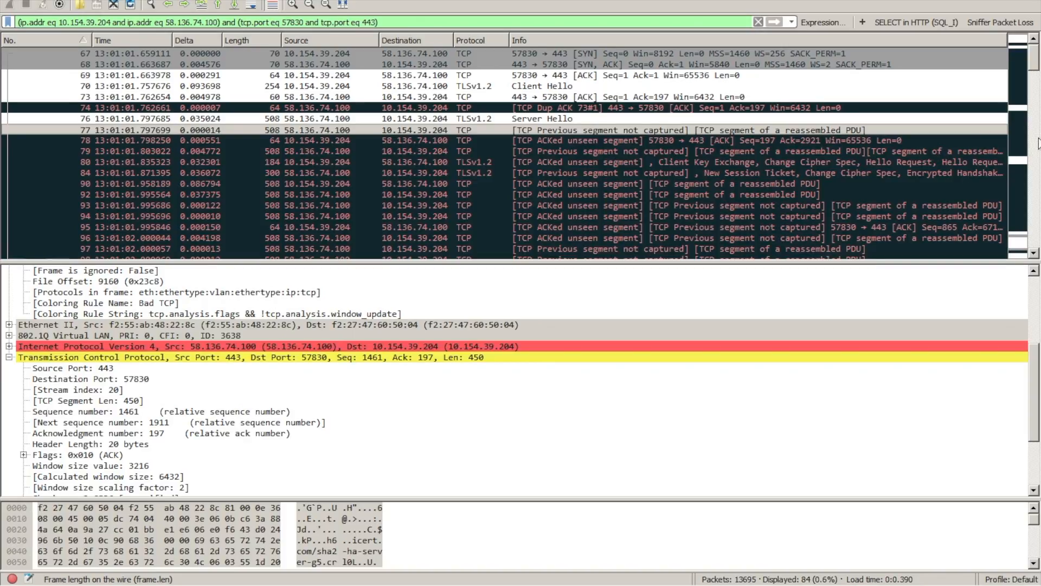
# Scroll the packet list of the corrected trace showing full 1518-byte packets without unseen-segment warnings
pyautogui.scroll(-3)
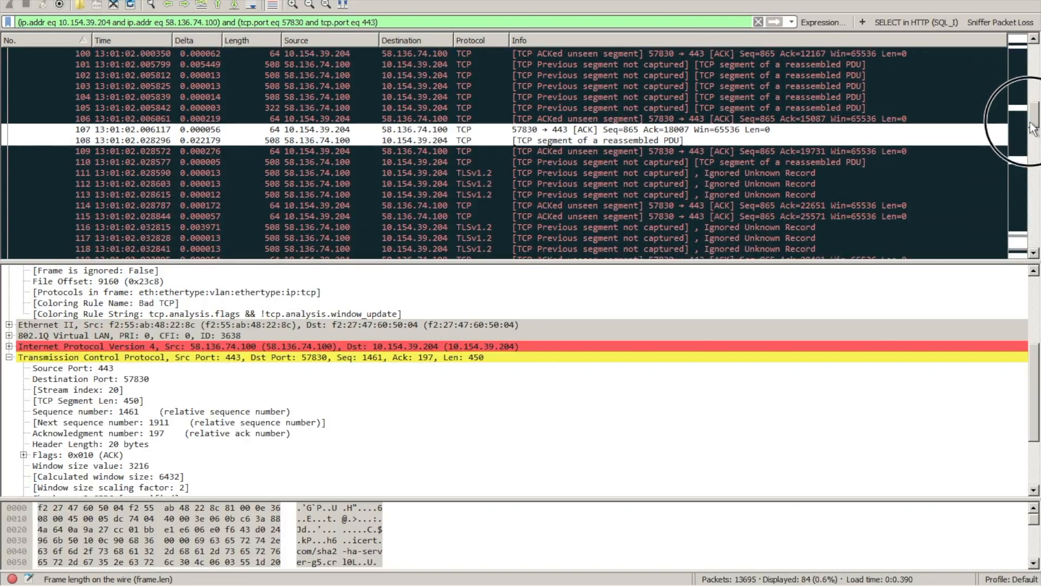
pyautogui.scroll(-3)
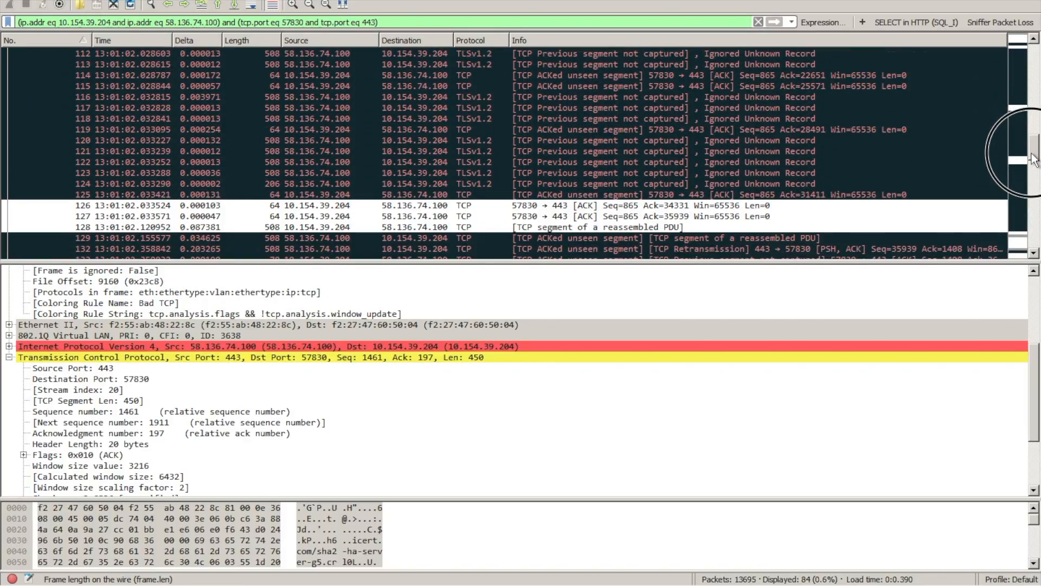
pyautogui.scroll(-3)
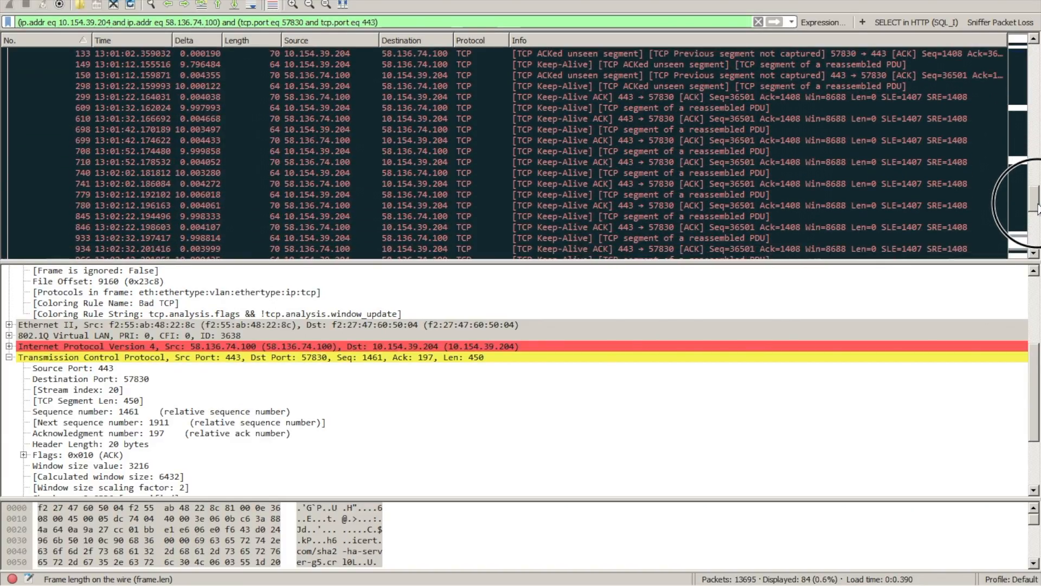
pyautogui.scroll(-3)
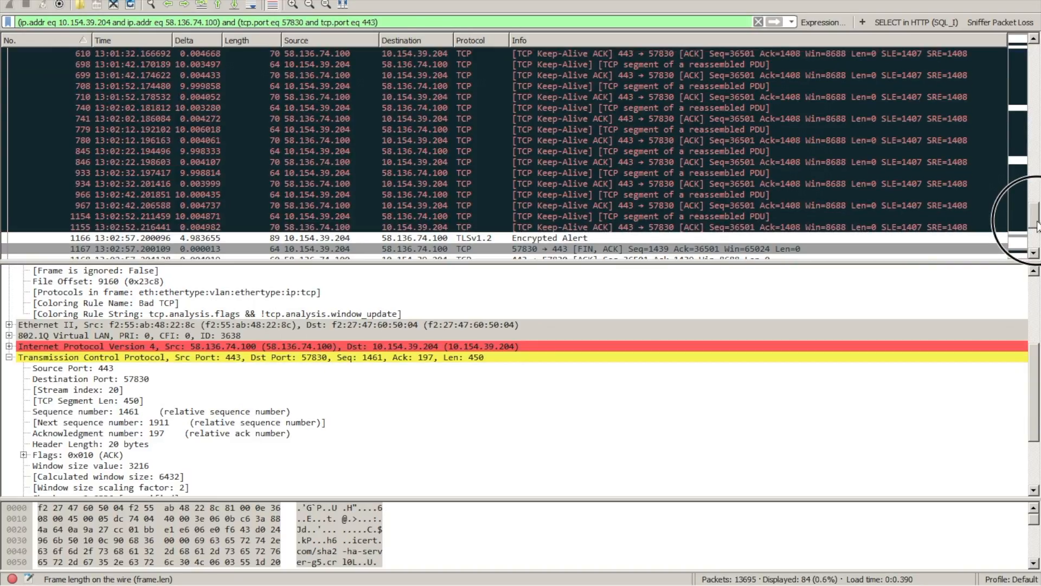
pyautogui.scroll(-3)
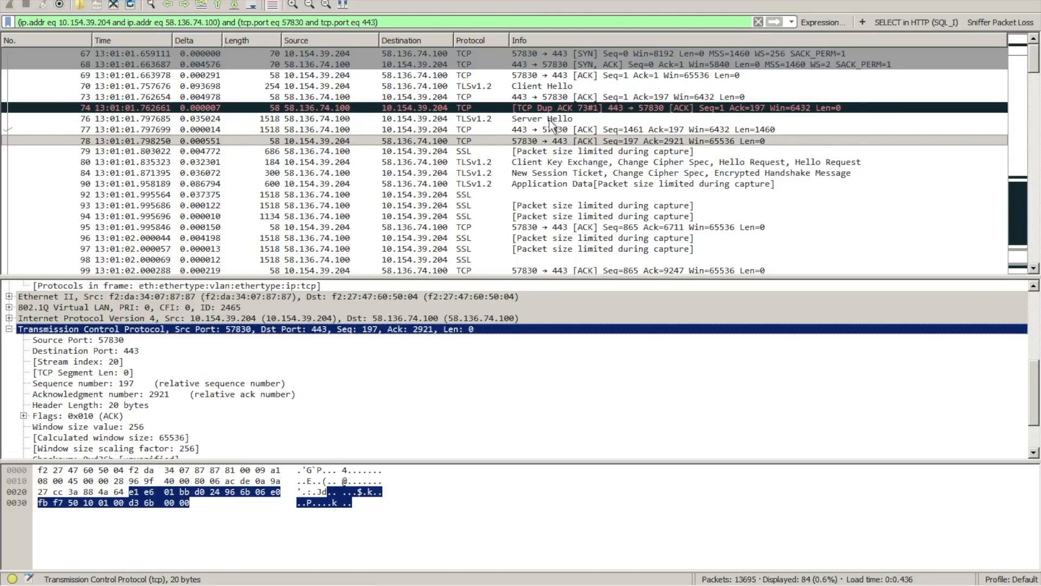
pyautogui.click(541, 118)
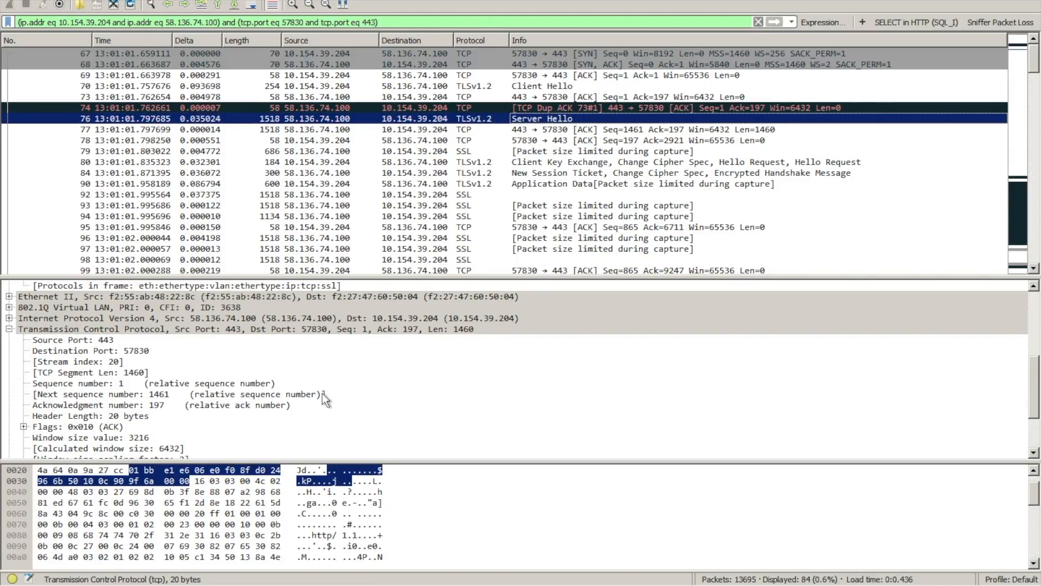
pyautogui.moveTo(384, 345)
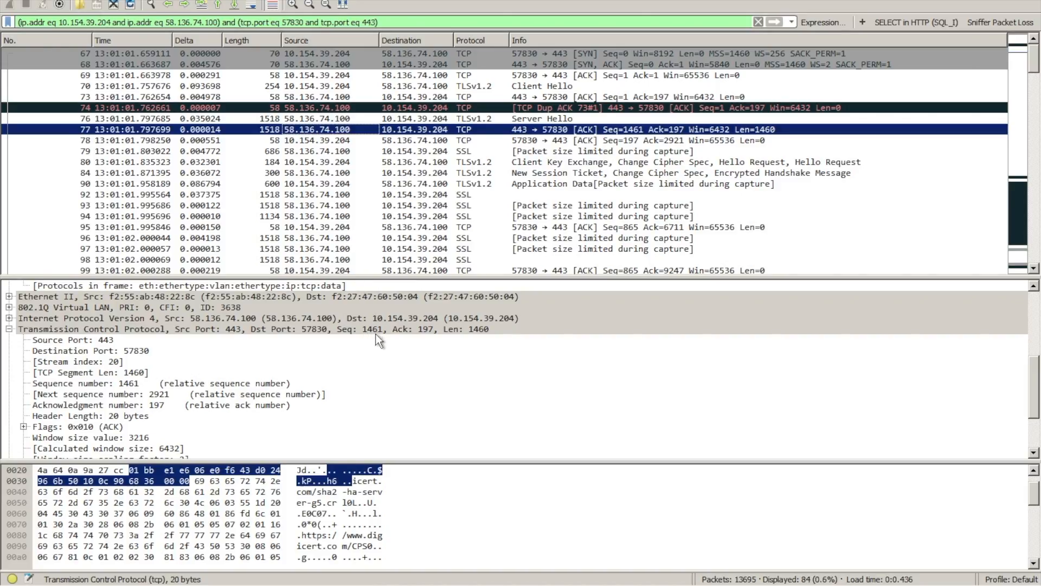
pyautogui.moveTo(479, 337)
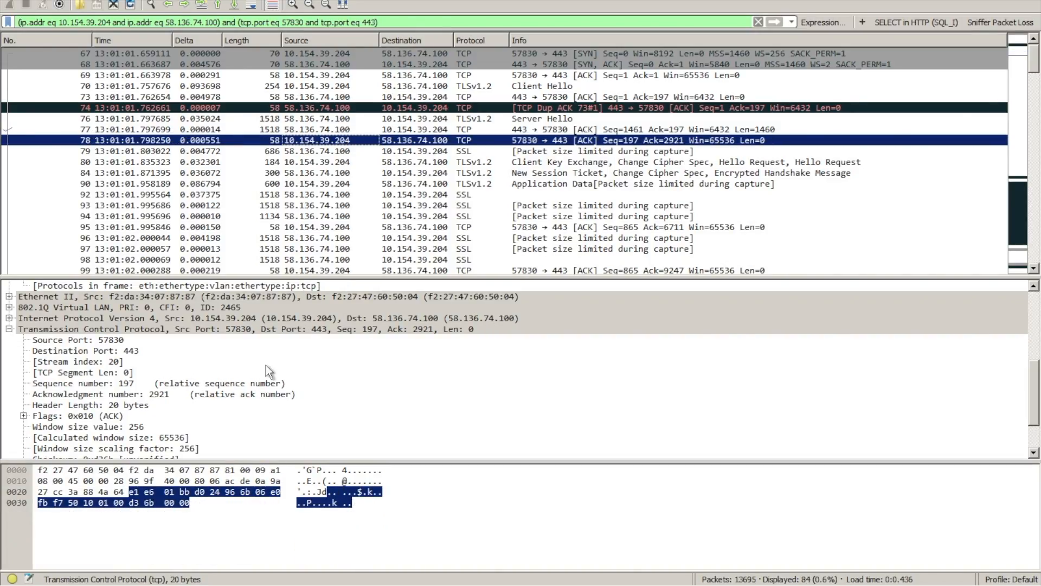
pyautogui.moveTo(397, 332)
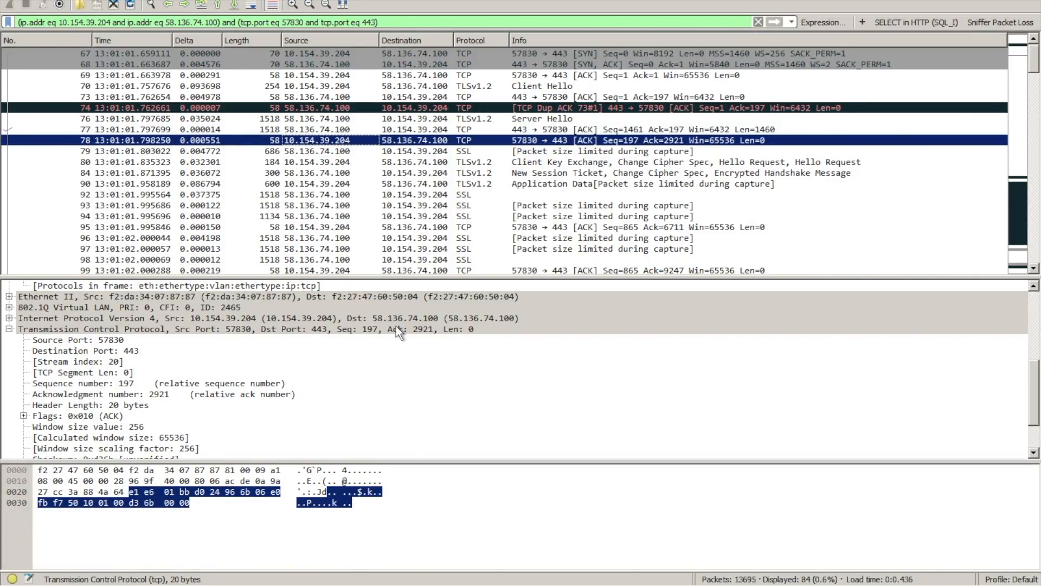